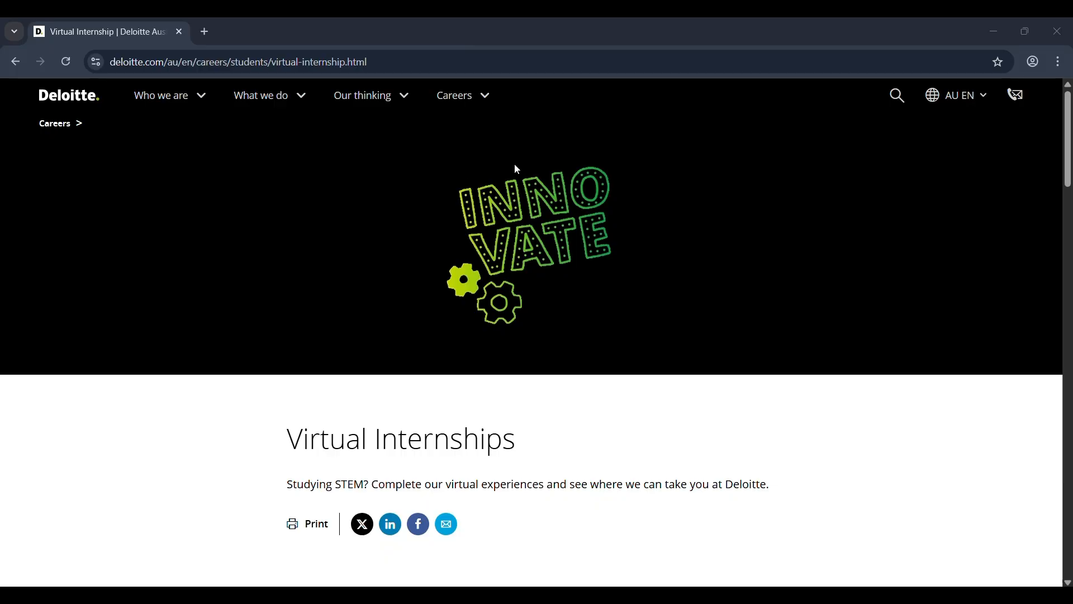
{"action": "mouse_move", "coordinate": [514, 206]}
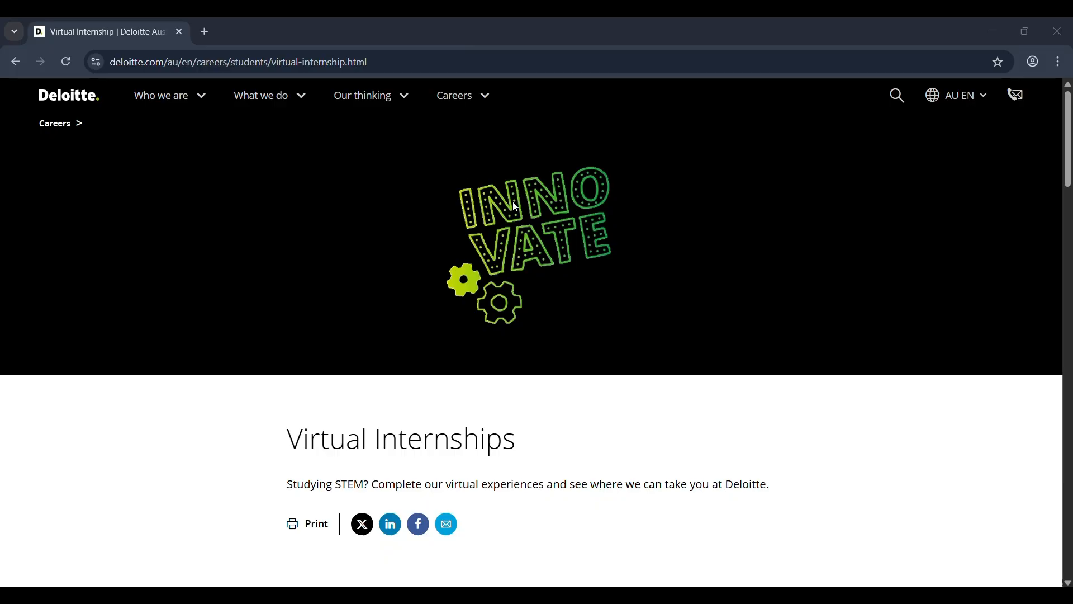
{"action": "mouse_move", "coordinate": [462, 274]}
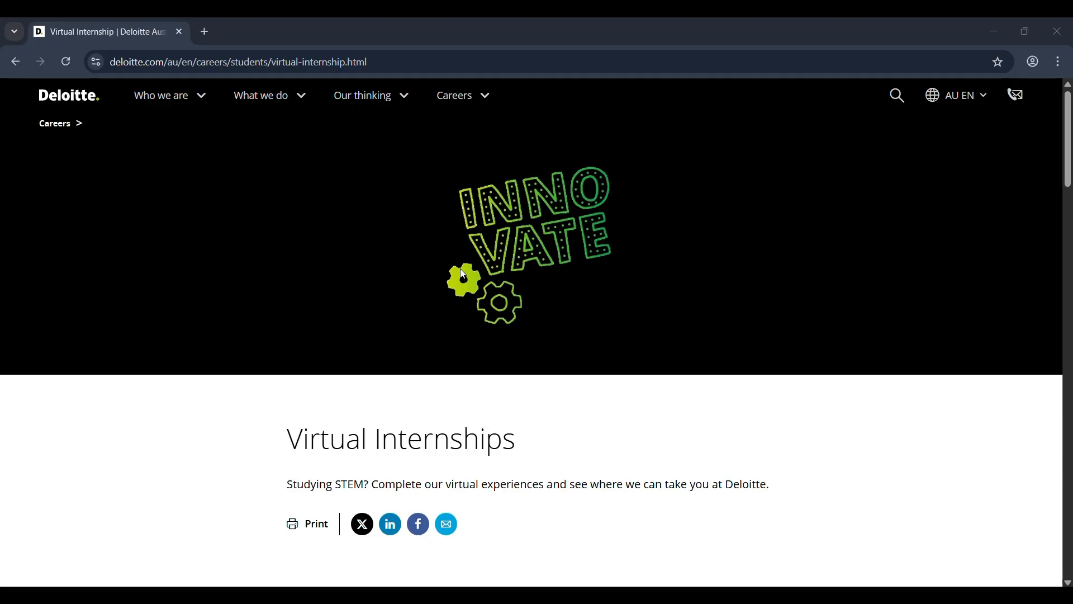
{"action": "mouse_move", "coordinate": [511, 324]}
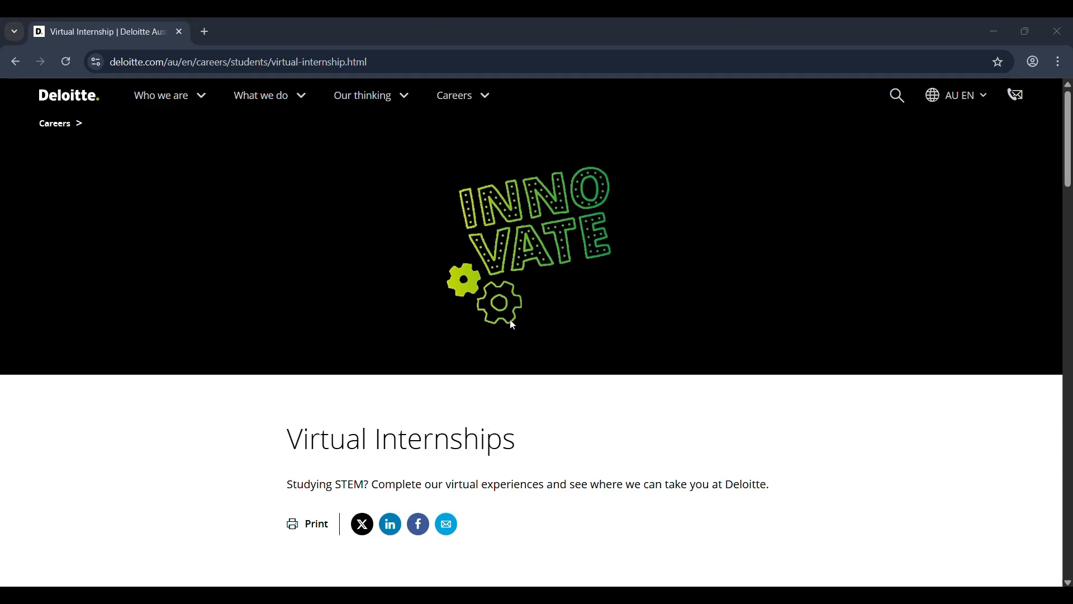
Step: Scroll from the program introduction past About the Program to the Enrol now links
{"action": "scroll", "scroll_direction": "down", "scroll_amount": 3}
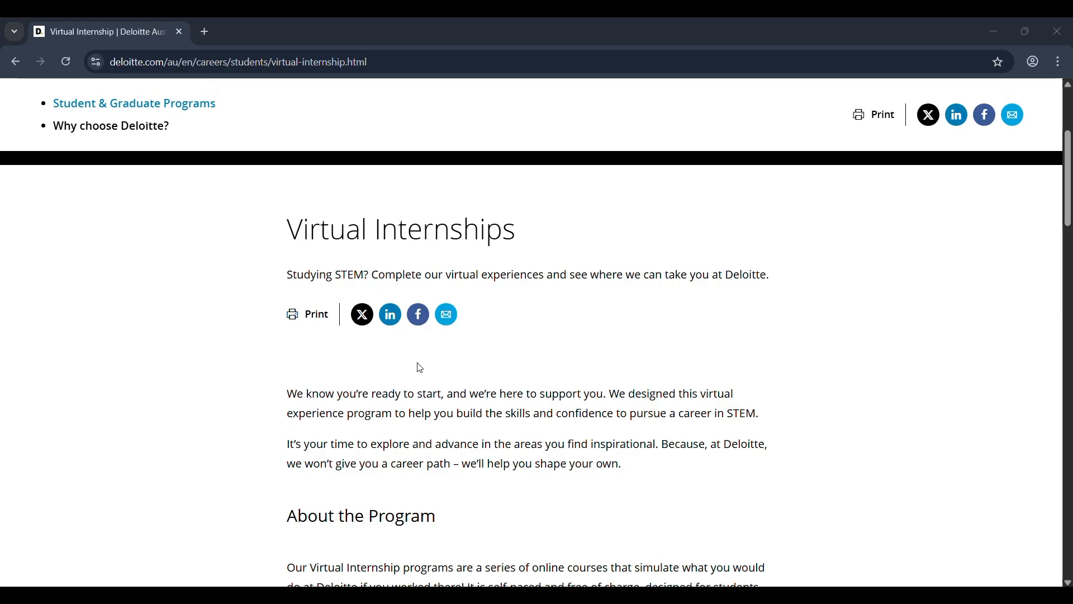
{"action": "scroll", "scroll_direction": "down", "scroll_amount": 3}
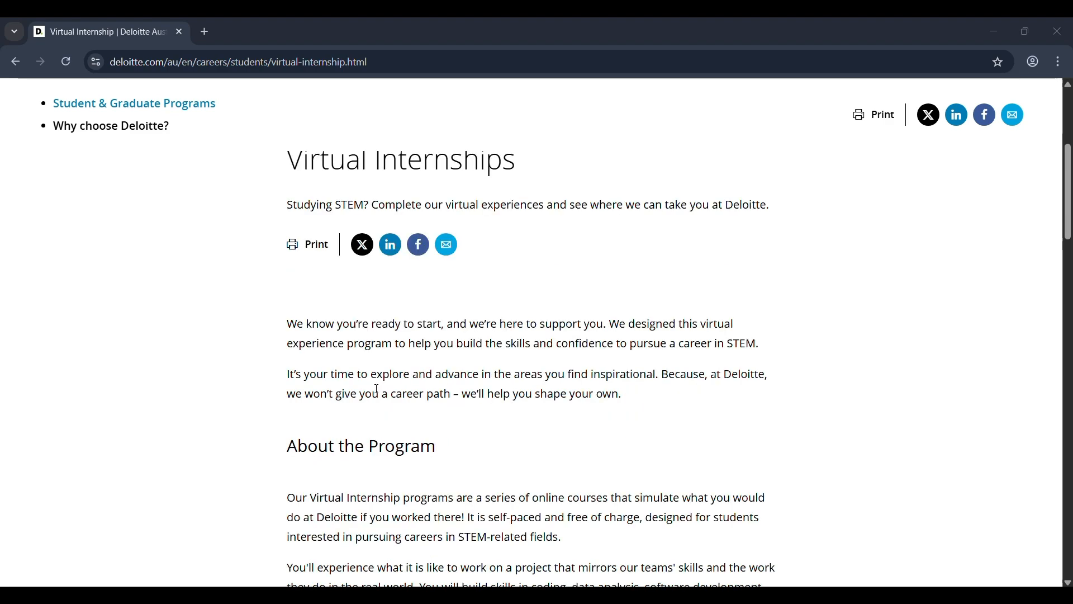
{"action": "scroll", "scroll_direction": "down", "scroll_amount": 3}
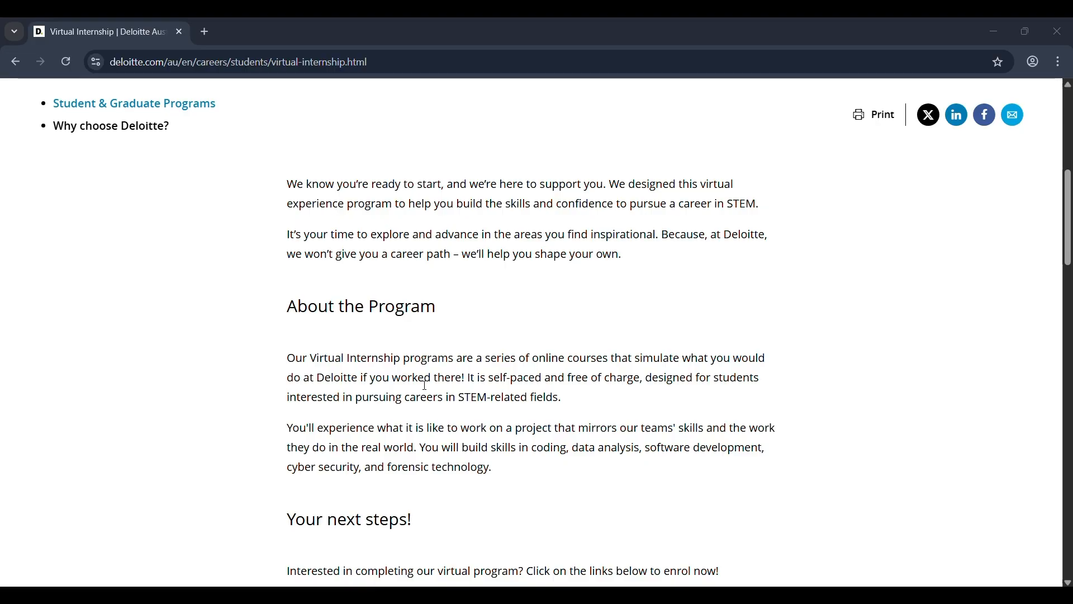
{"action": "scroll", "scroll_direction": "down", "scroll_amount": 3}
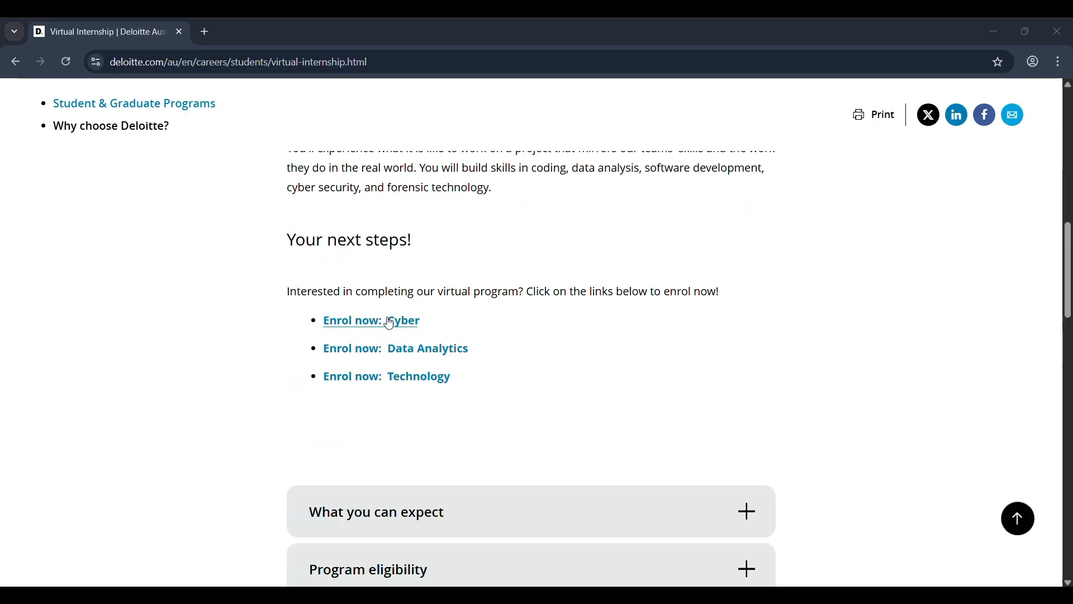
{"action": "mouse_move", "coordinate": [424, 376]}
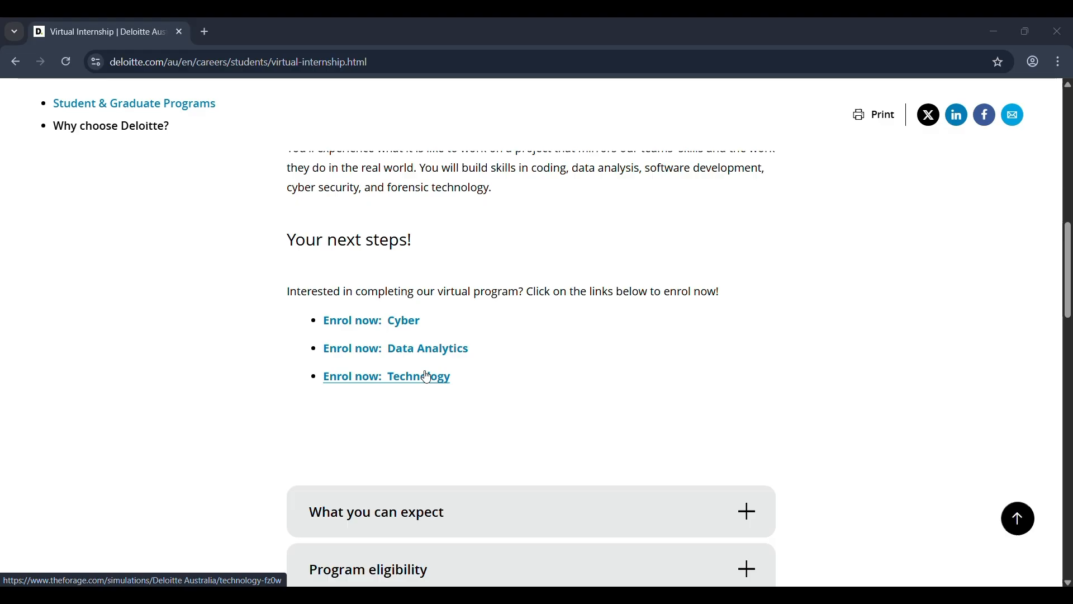
{"action": "mouse_move", "coordinate": [407, 408]}
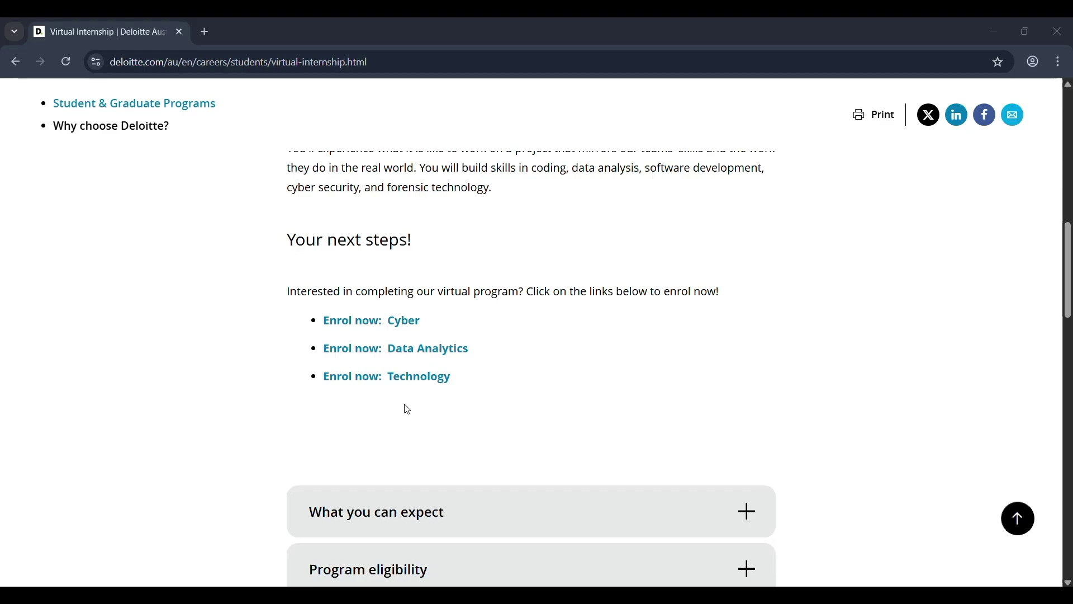
{"action": "mouse_move", "coordinate": [427, 453]}
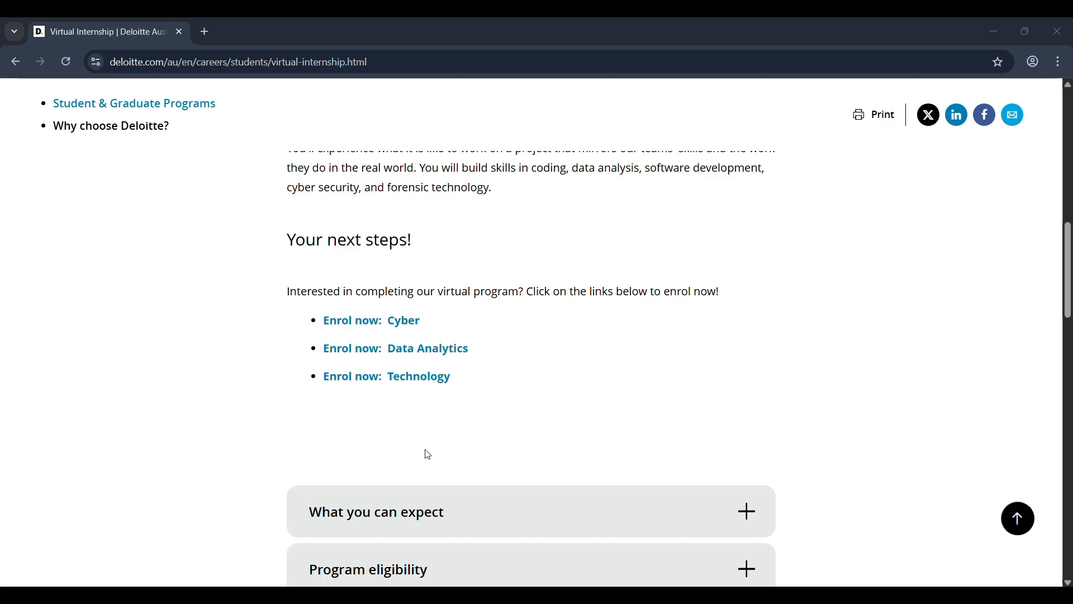
{"action": "mouse_move", "coordinate": [431, 467]}
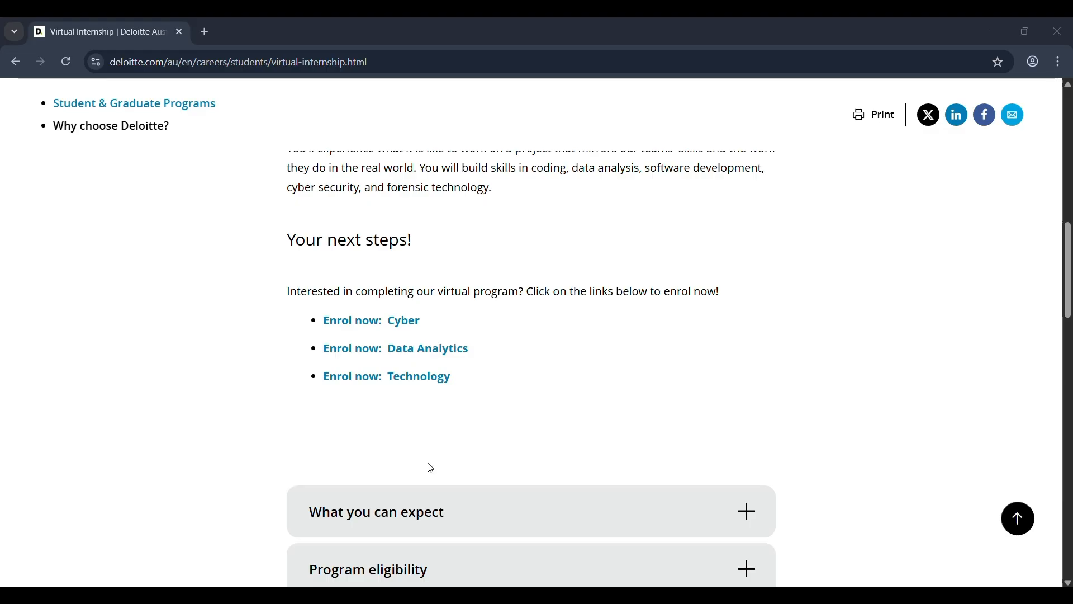
Step: Expand What you can expect and read through the benefits, certificate and eligibility details
{"action": "scroll", "scroll_direction": "down", "scroll_amount": 3}
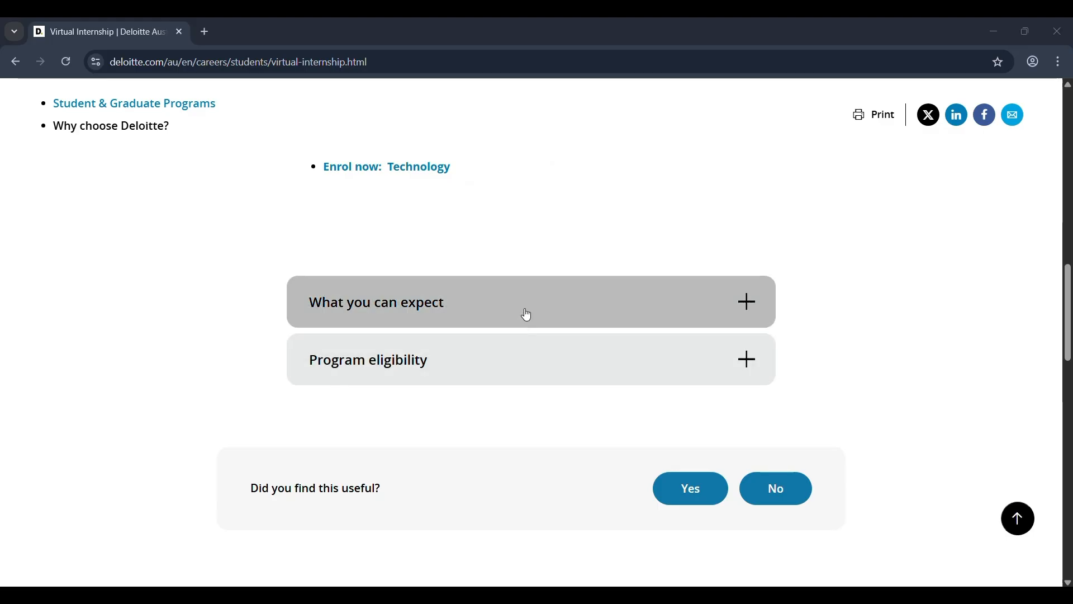
{"action": "left_click", "coordinate": [525, 301]}
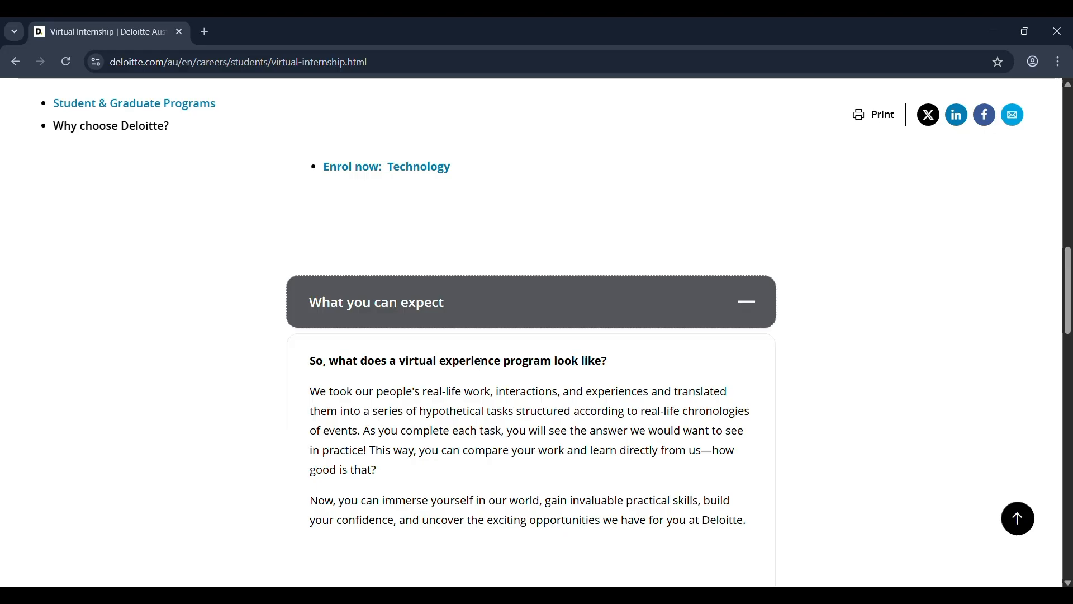
{"action": "mouse_move", "coordinate": [438, 382]}
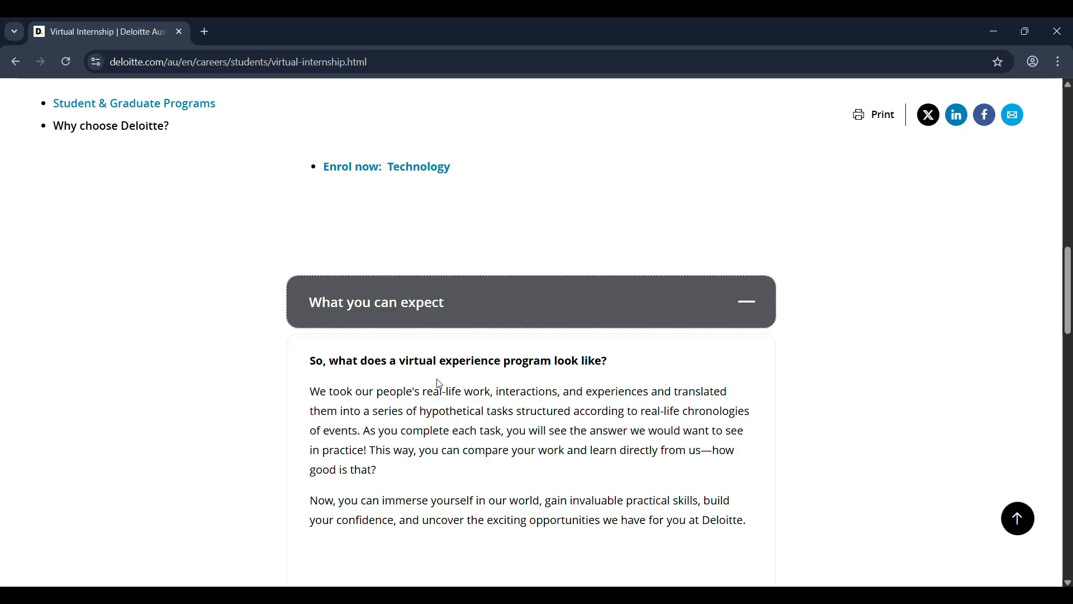
{"action": "scroll", "scroll_direction": "down", "scroll_amount": 3}
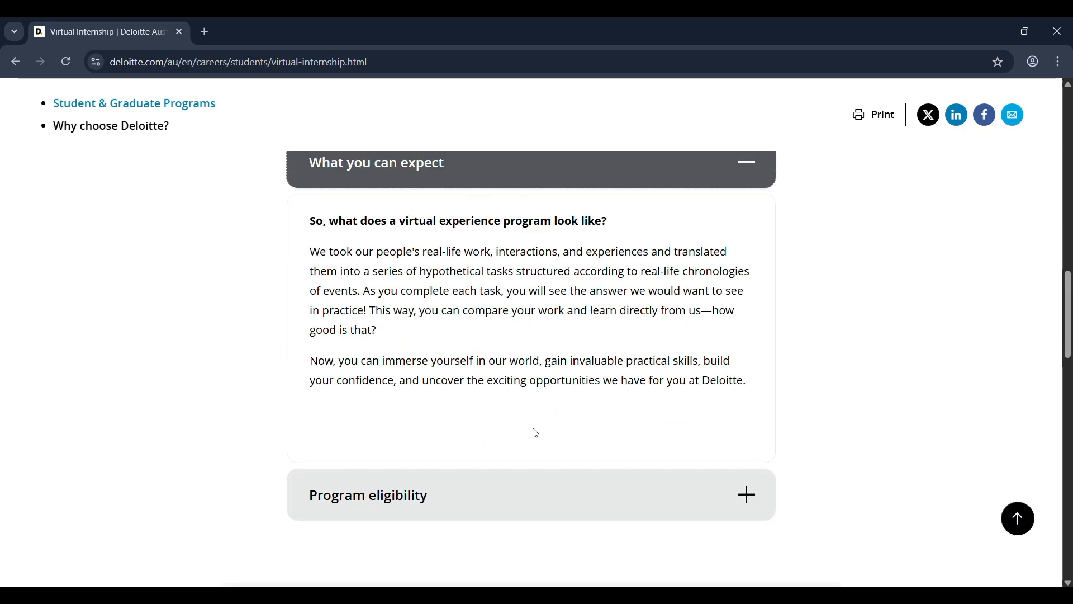
{"action": "scroll", "scroll_direction": "down", "scroll_amount": 3}
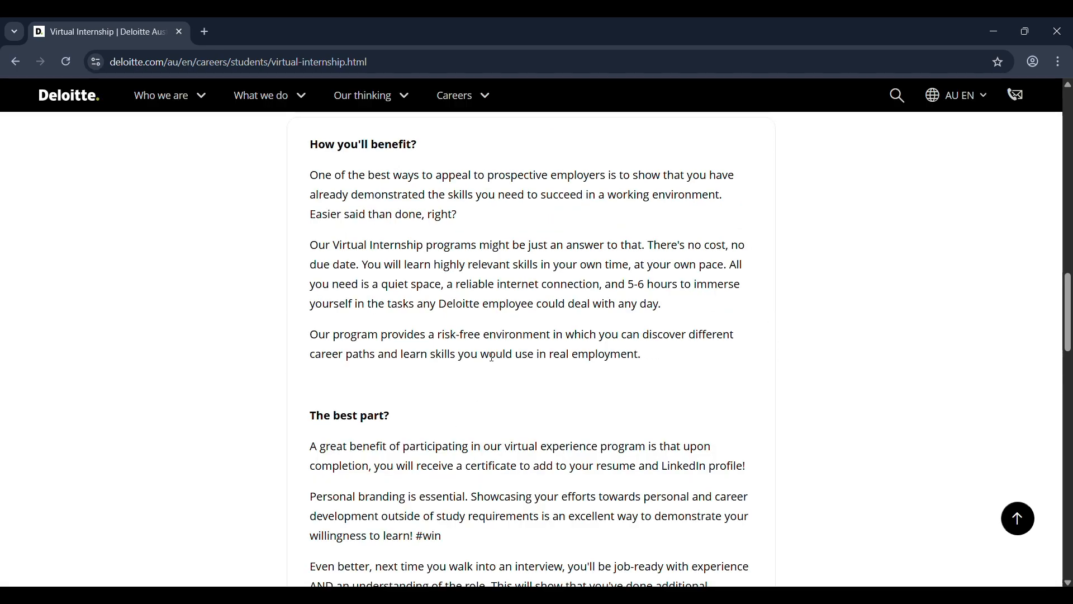
{"action": "scroll", "scroll_direction": "down", "scroll_amount": 3}
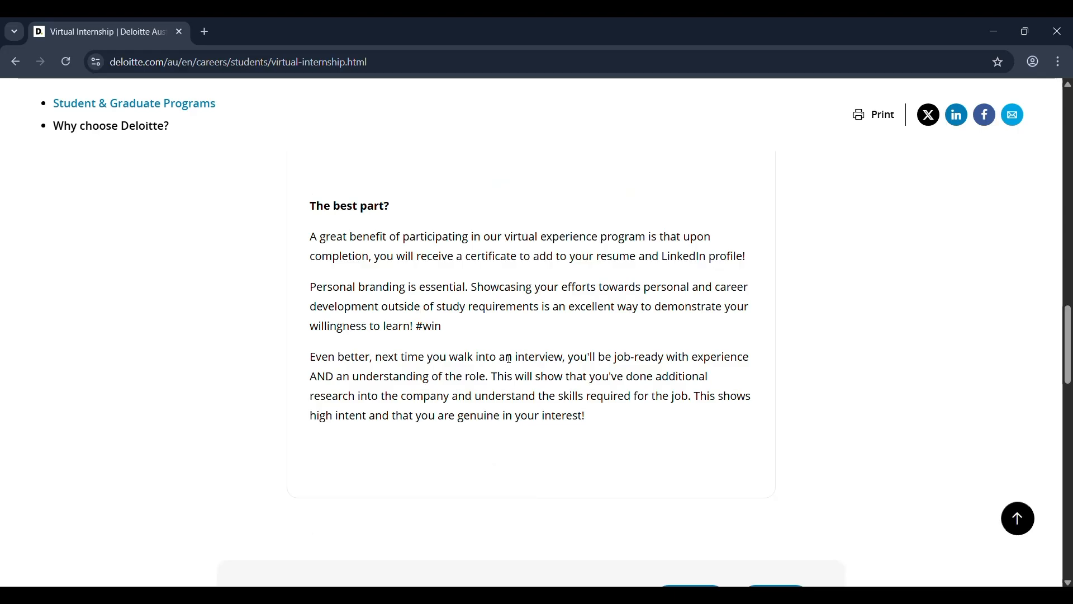
{"action": "mouse_move", "coordinate": [520, 283]}
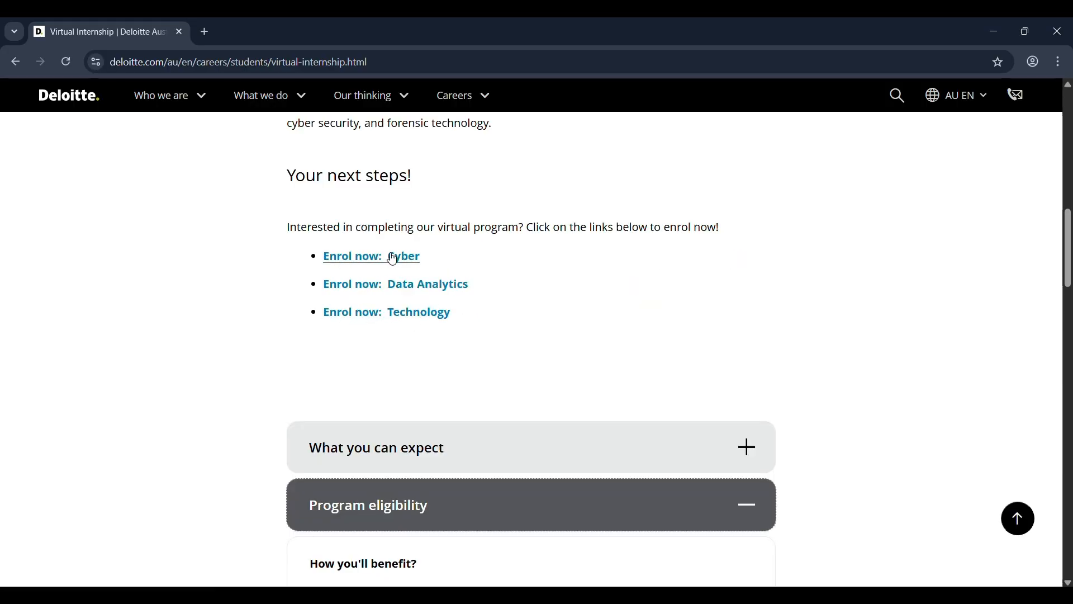
{"action": "mouse_move", "coordinate": [391, 257]}
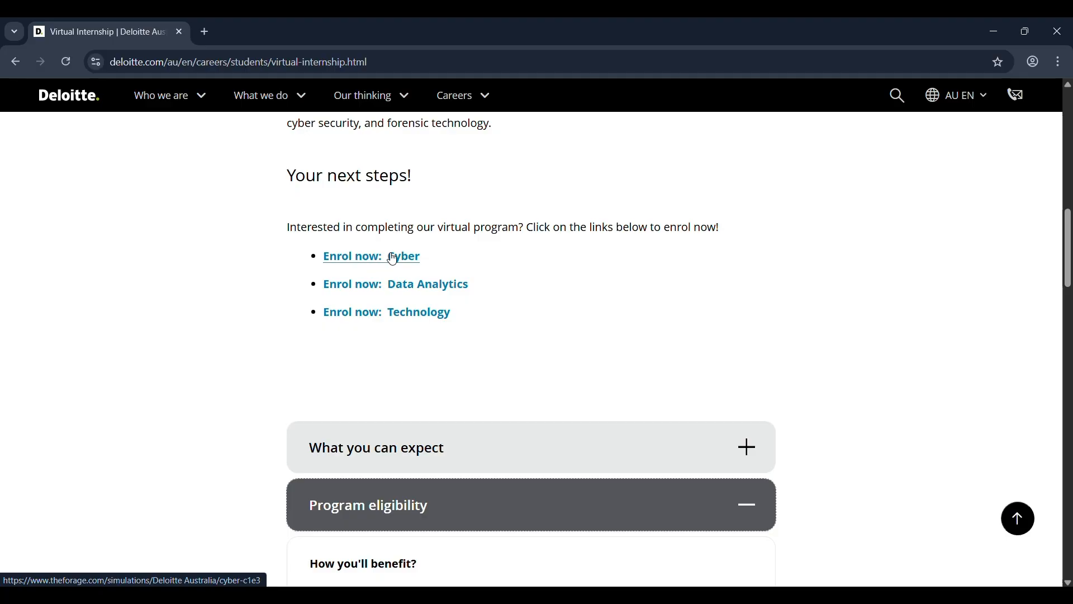
{"action": "mouse_move", "coordinate": [413, 249]}
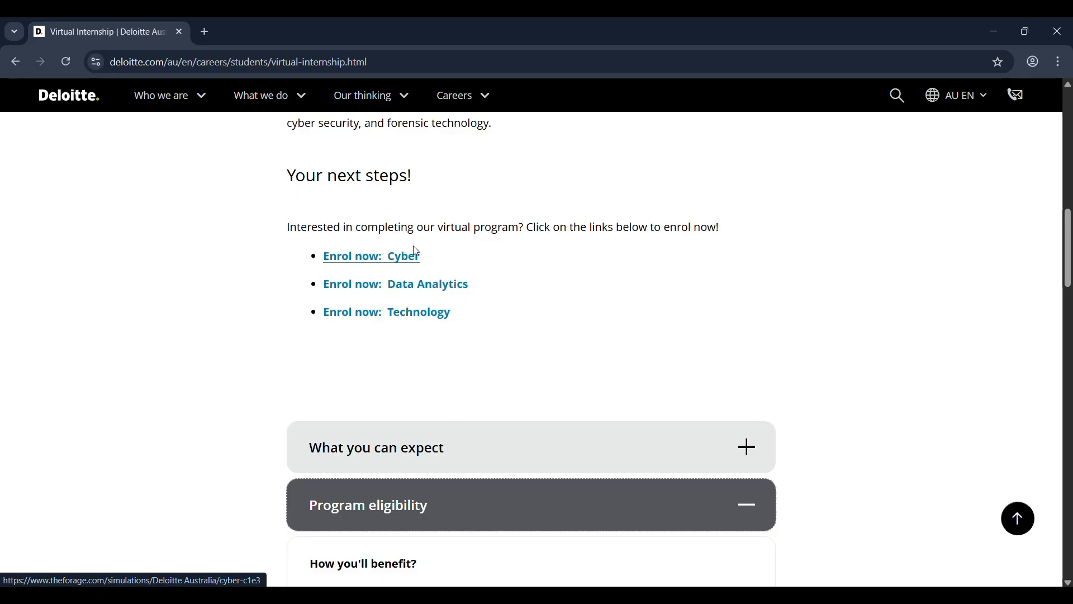
{"action": "mouse_move", "coordinate": [416, 324]}
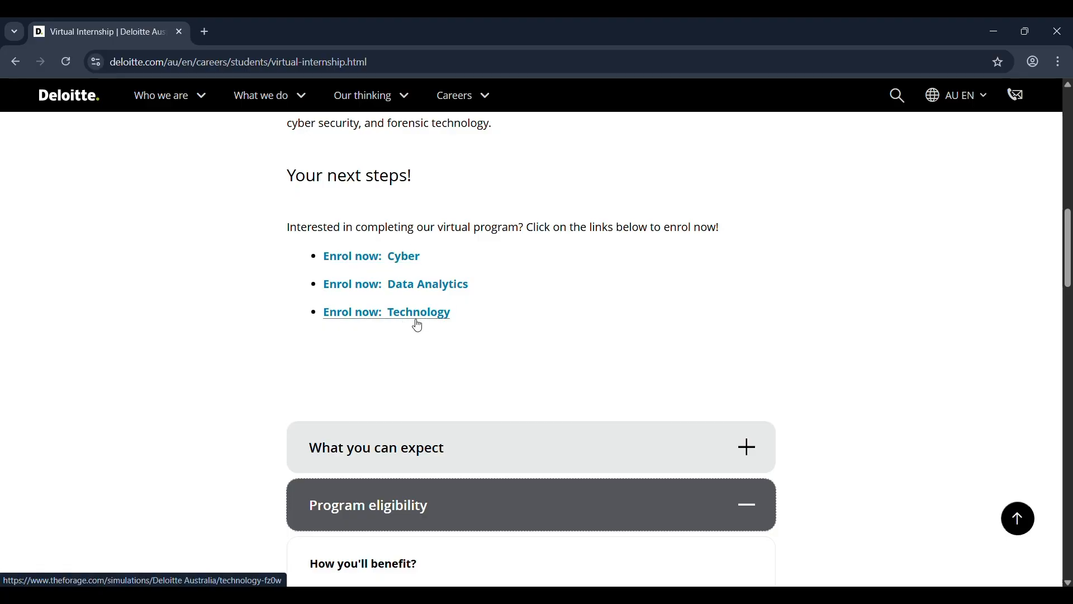
{"action": "mouse_move", "coordinate": [409, 272]}
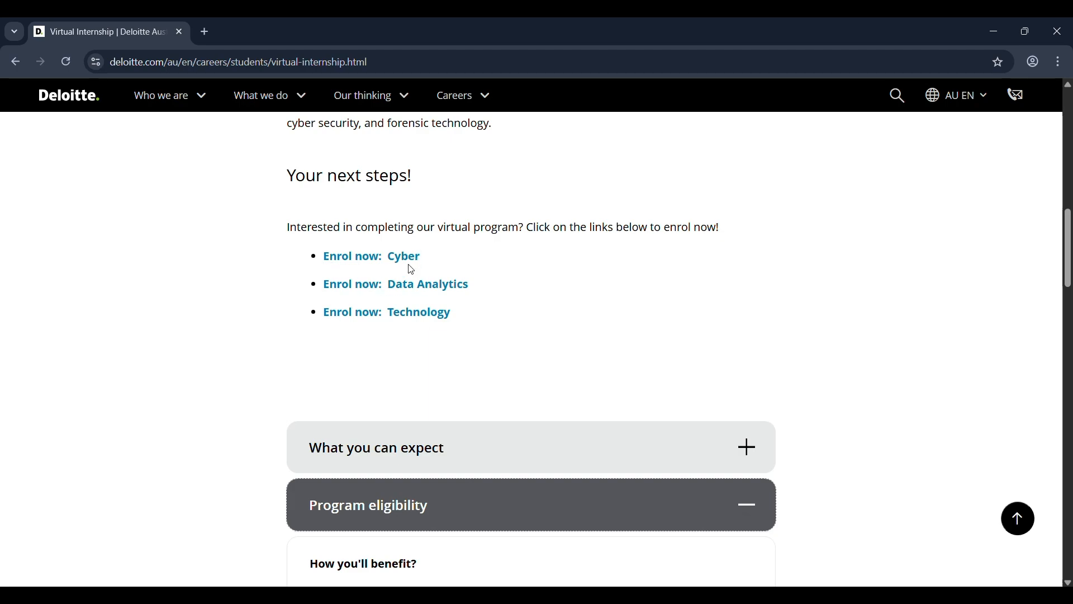
{"action": "mouse_move", "coordinate": [396, 264]}
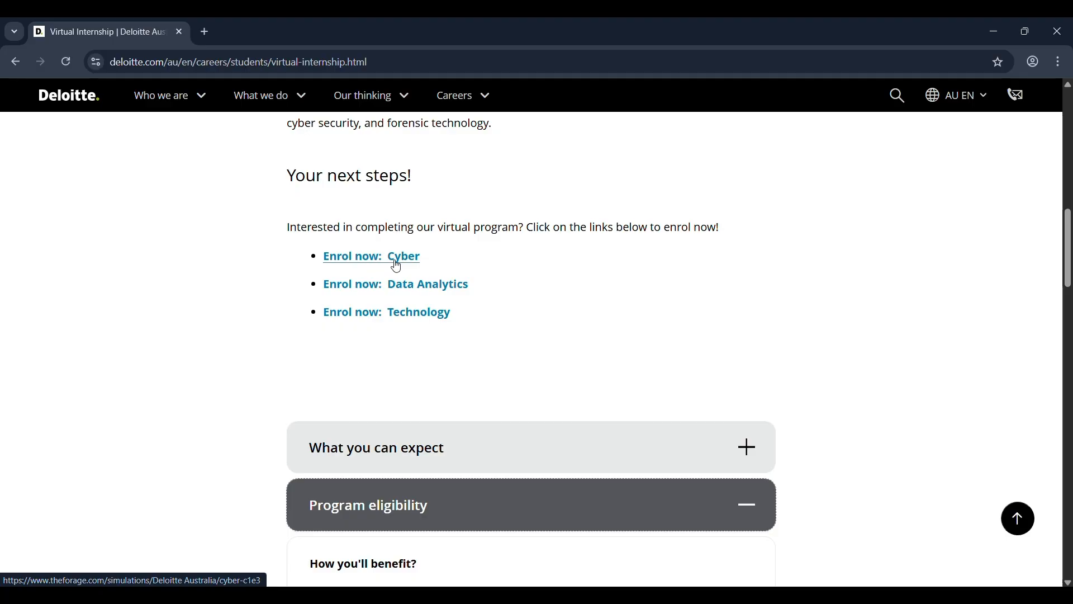
Step: Enrol now: Cyber opens the Forage simulation; review its Tasks in this program list
{"action": "left_click", "coordinate": [403, 256]}
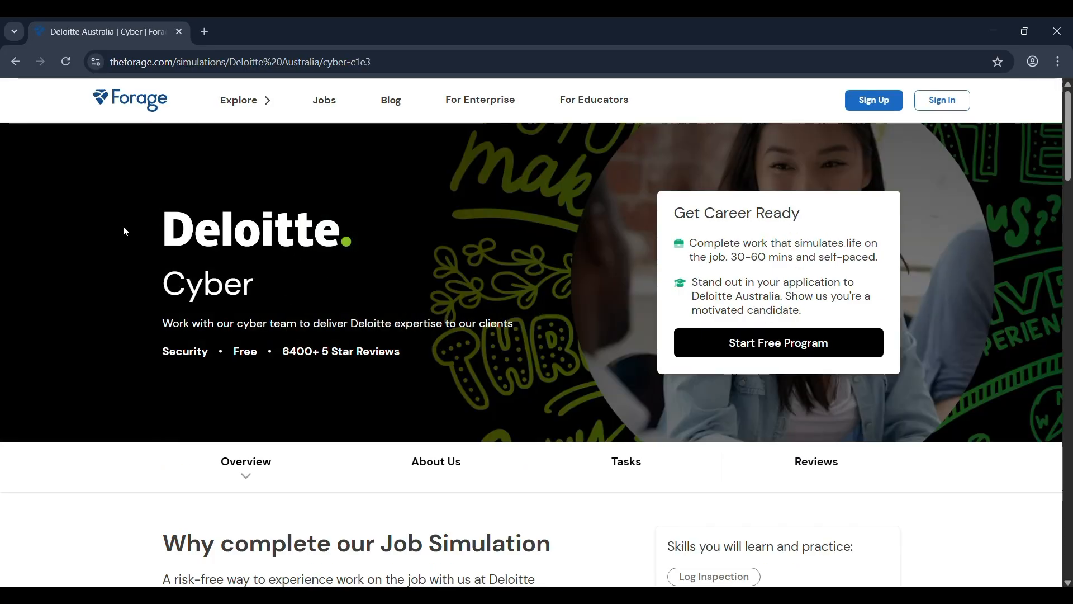
{"action": "mouse_move", "coordinate": [81, 118]}
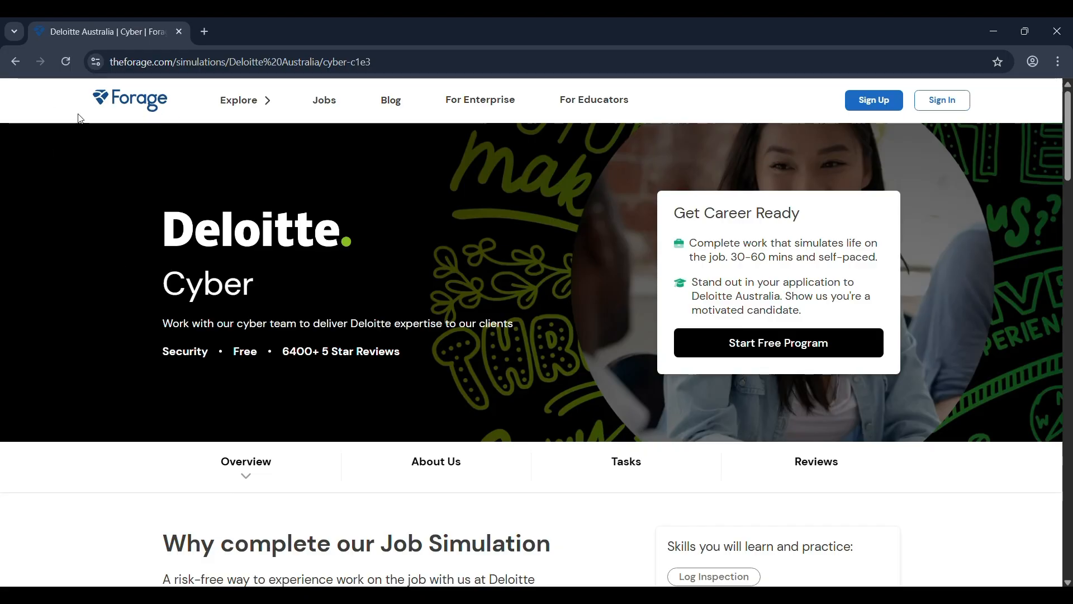
{"action": "mouse_move", "coordinate": [207, 301]}
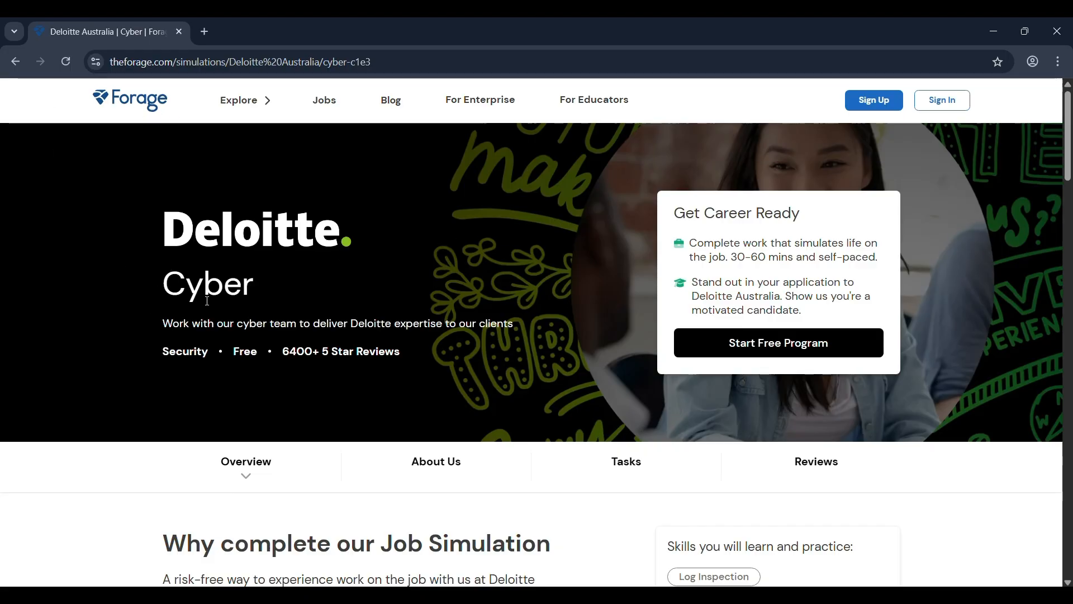
{"action": "mouse_move", "coordinate": [258, 309]}
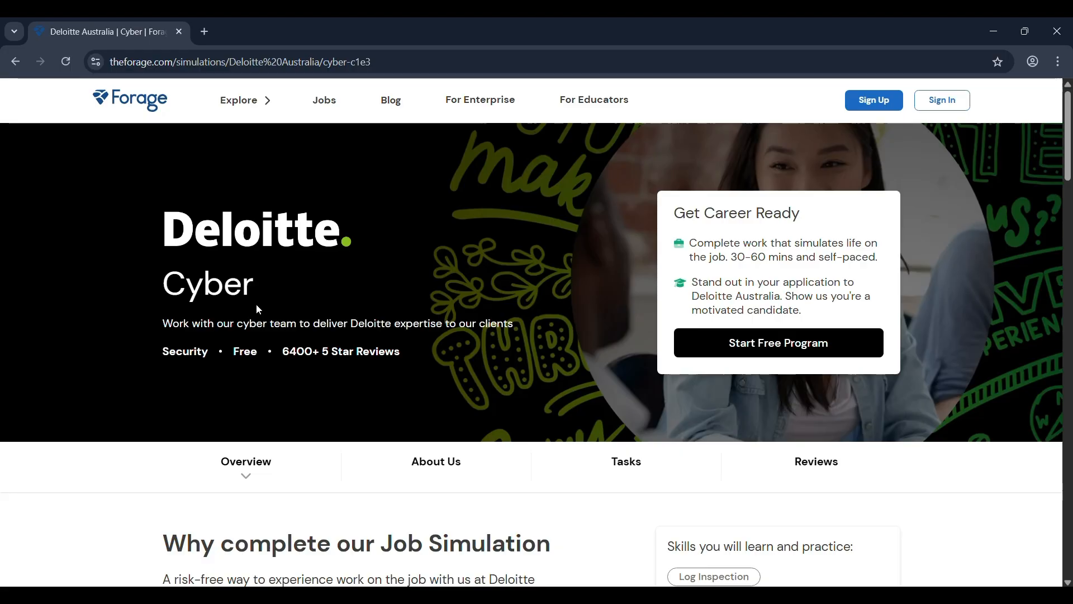
{"action": "scroll", "scroll_direction": "down", "scroll_amount": 3}
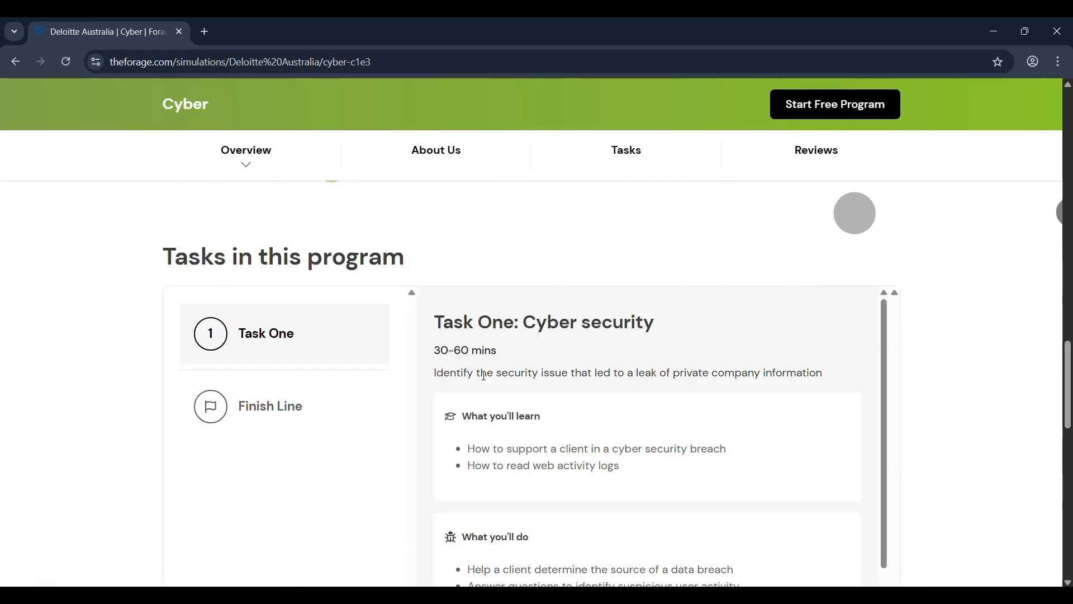
{"action": "mouse_move", "coordinate": [440, 411]}
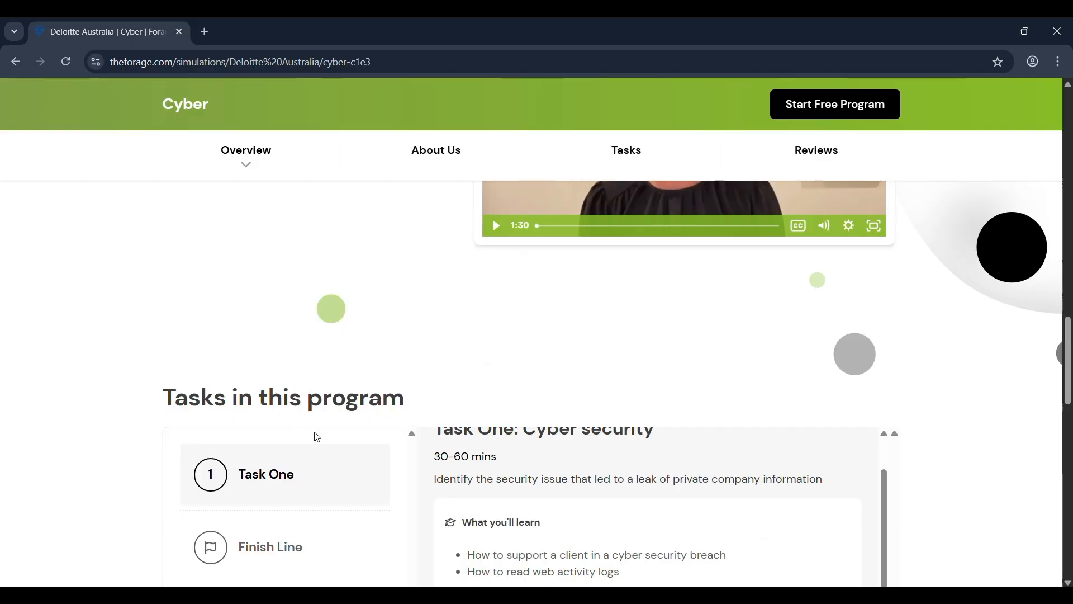
{"action": "scroll", "scroll_direction": "up", "scroll_amount": 3}
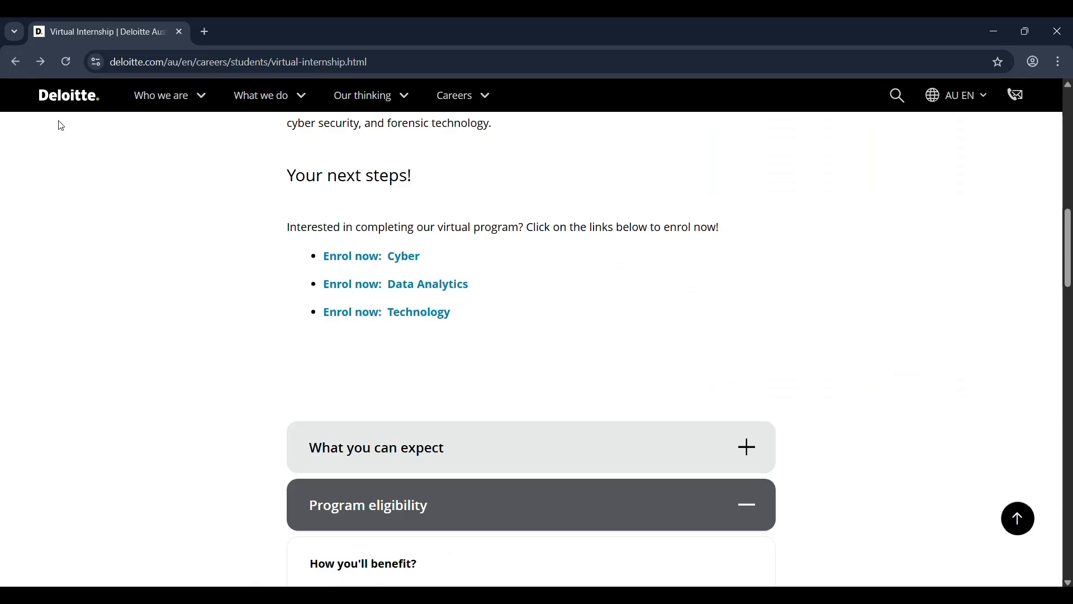
{"action": "mouse_move", "coordinate": [476, 202]}
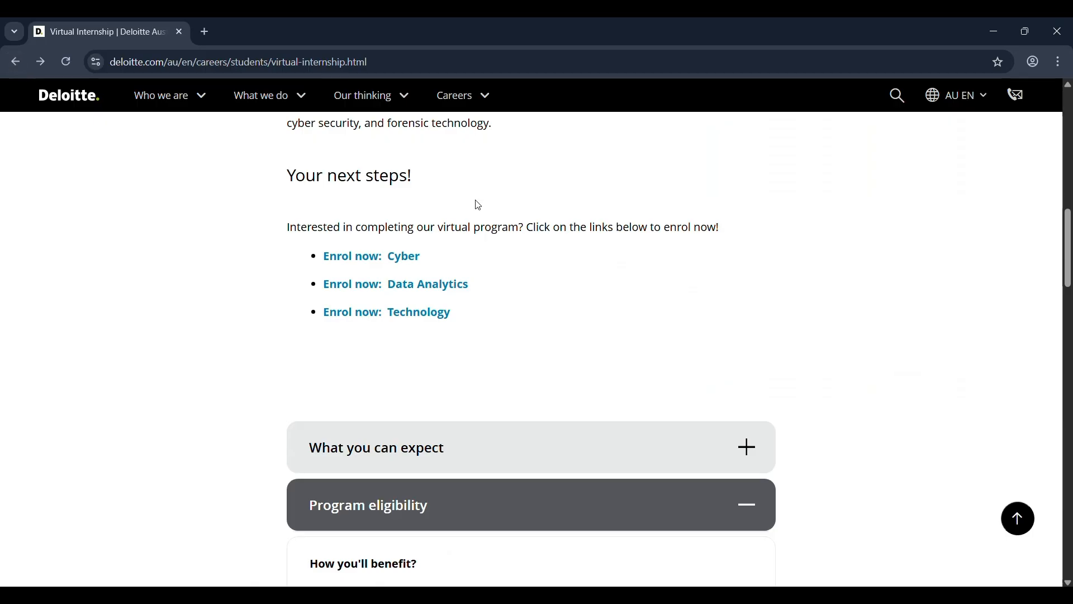